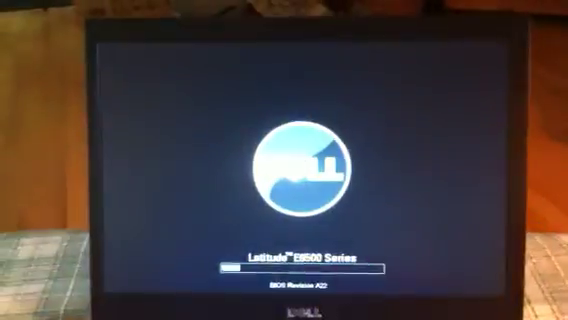
Continue past the Dell Latitude E6500 splash to boot from the CD drive (F12).
key(f12)
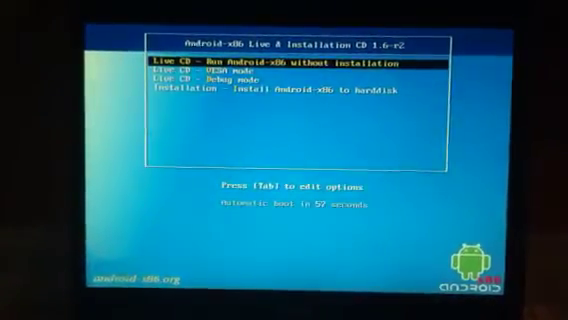
Select 'Live CD - Run Android-x86 without installation' in the boot menu.
key(Down)
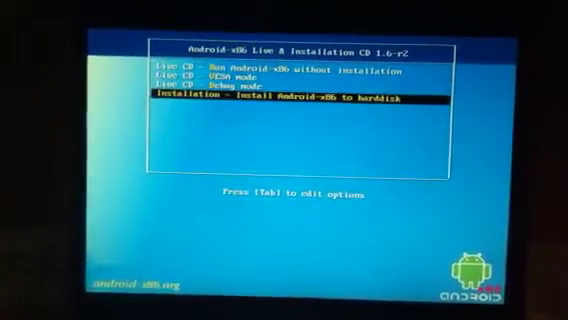
key(Up)
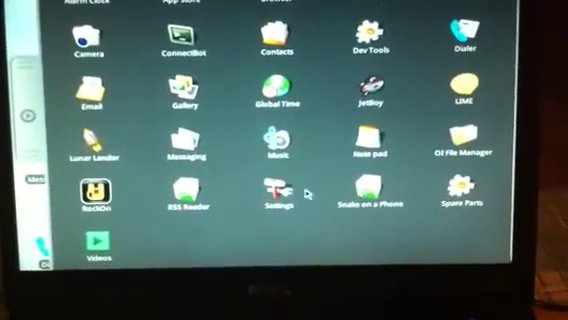
Launch Settings from the app drawer.
click(276, 200)
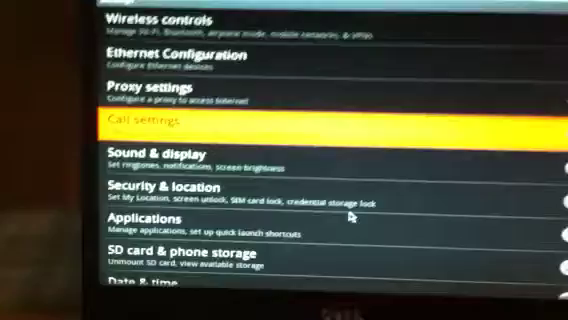
Scroll Settings to About phone and view Firmware version 1.6 and the Kernel version.
scroll(down, 3)
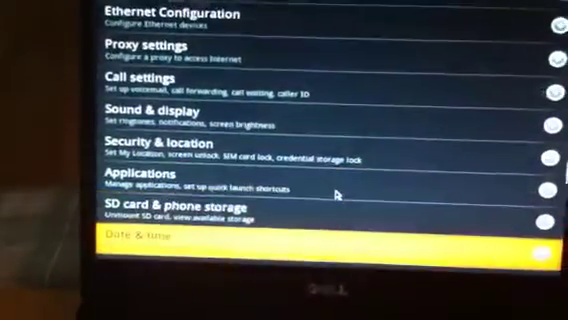
scroll(down, 3)
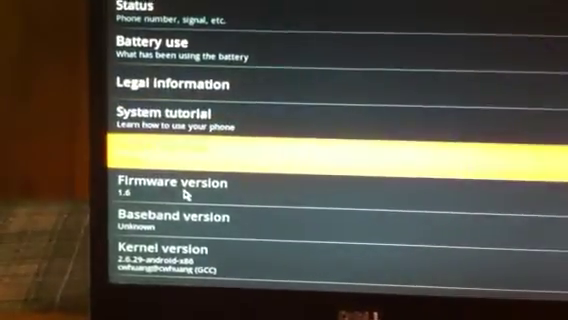
scroll(down, 3)
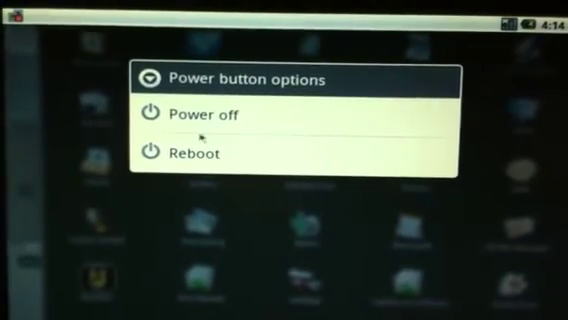
Choose Power off from the power menu to shut the machine down.
click(204, 114)
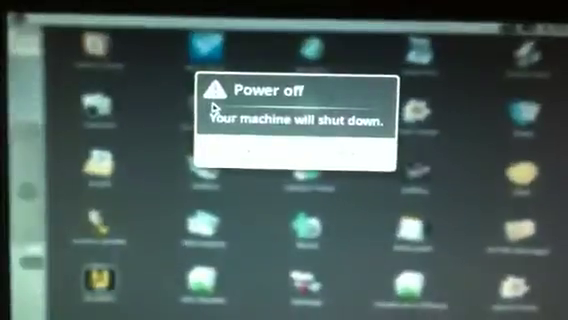